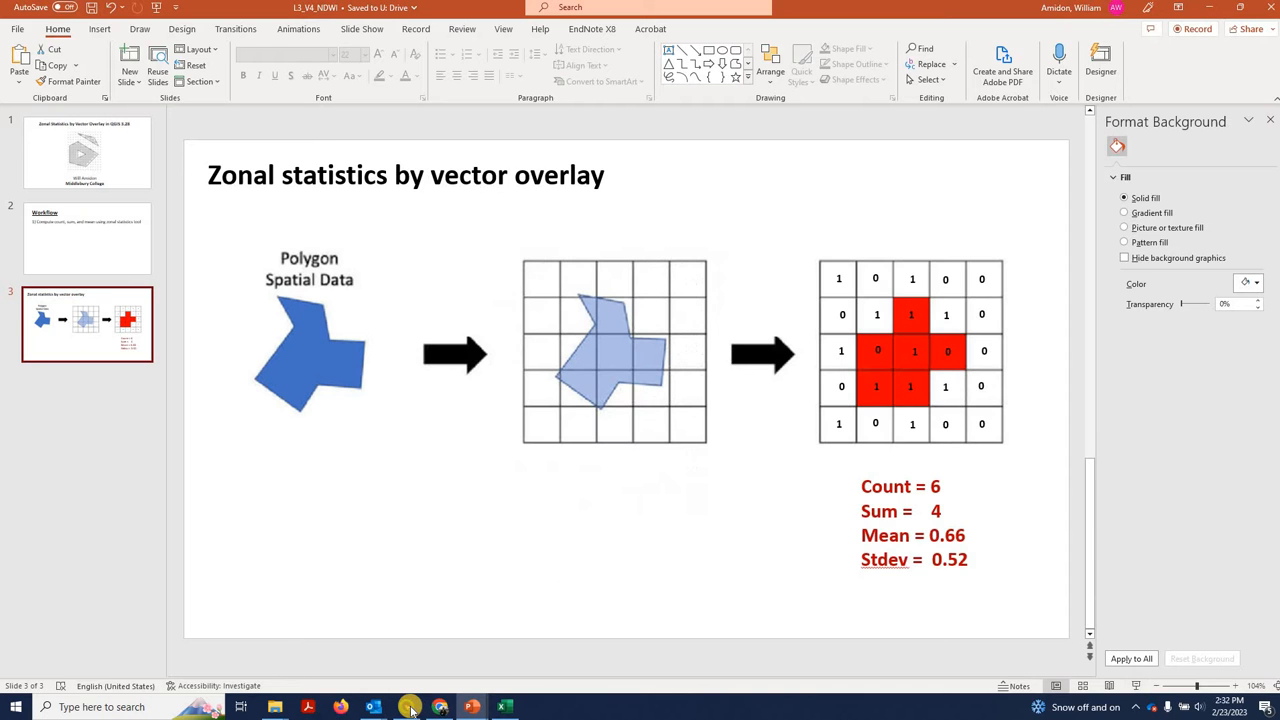
# - Switch from the PowerPoint slide back to the QGIS Lake Powell project
pyautogui.click(404, 708)
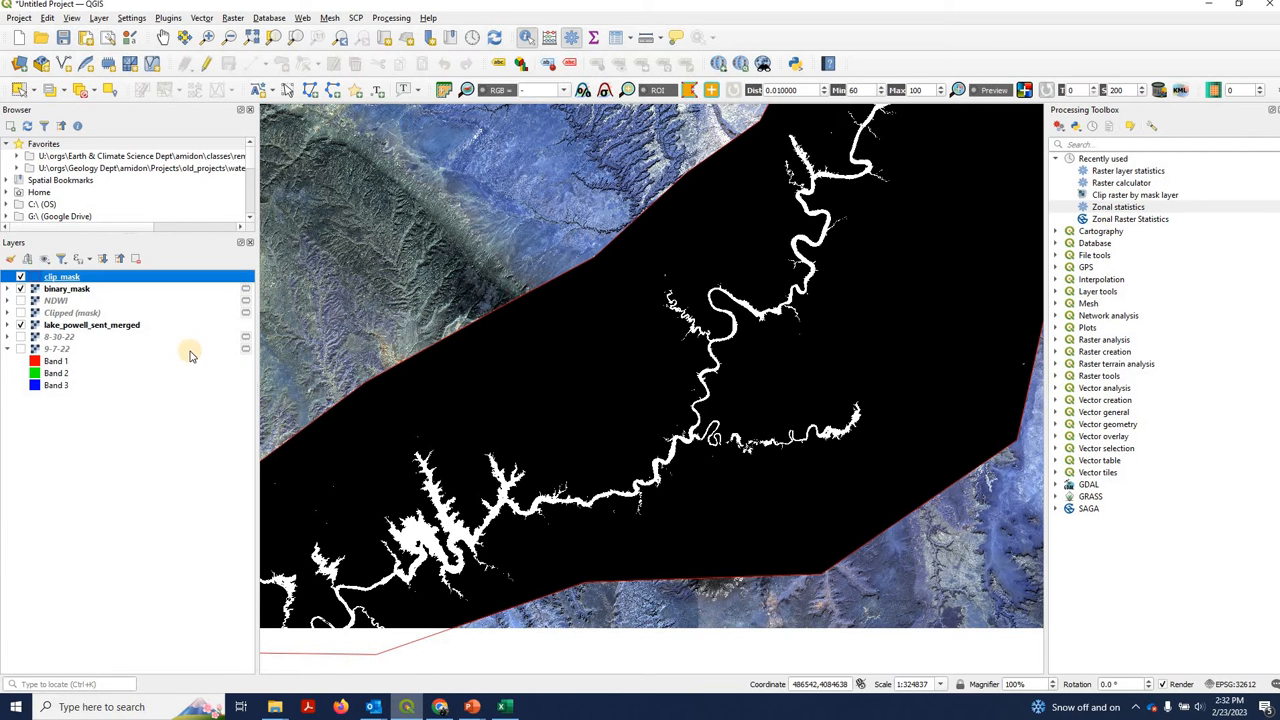
pyautogui.click(20, 276)
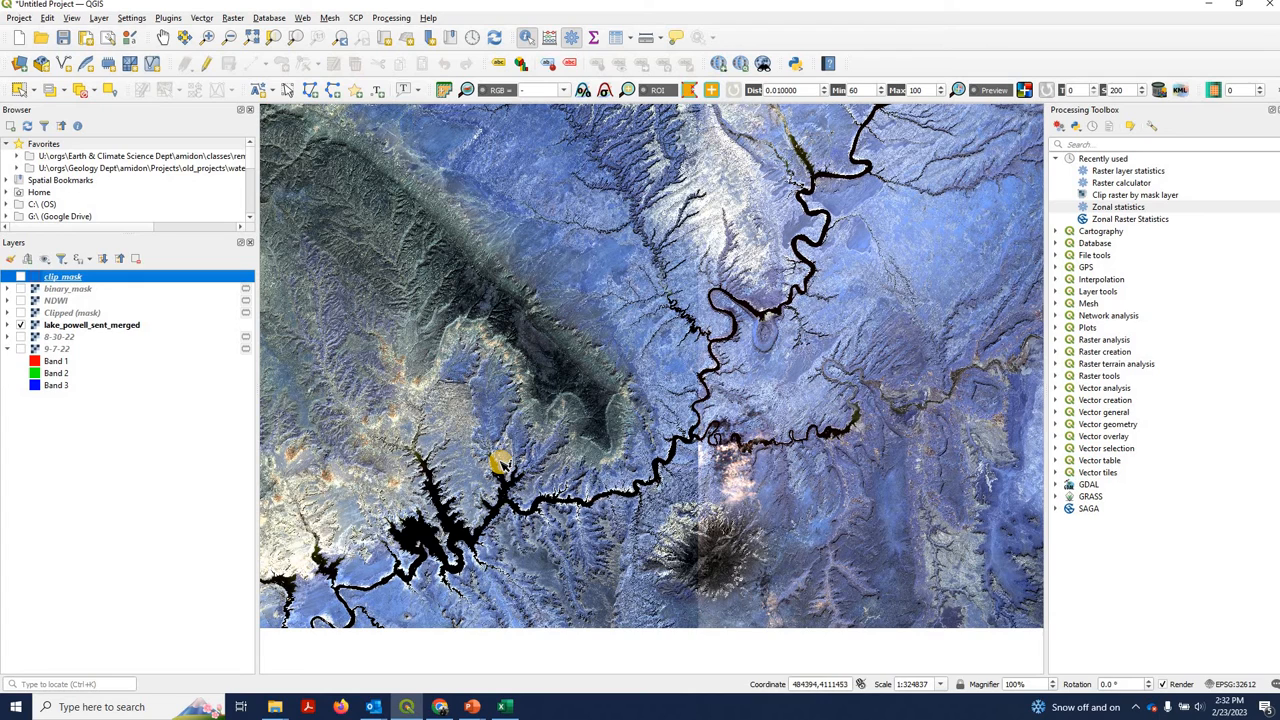
pyautogui.moveTo(512, 458)
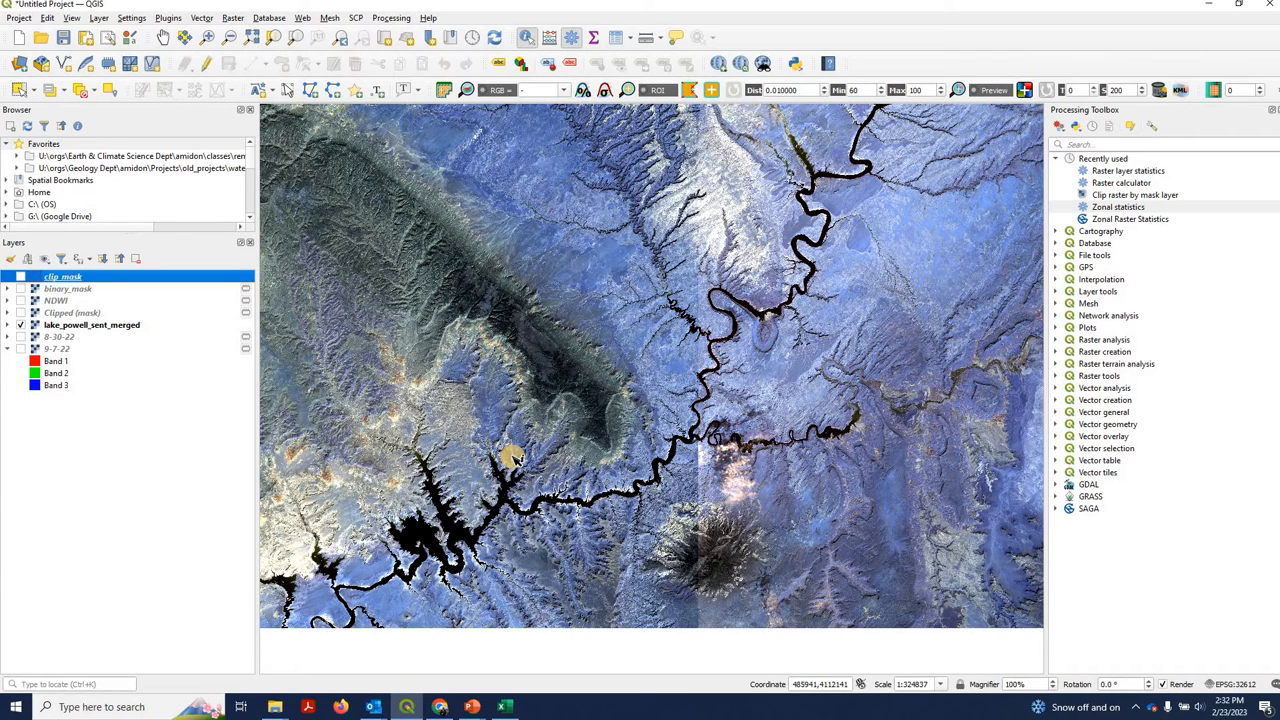
pyautogui.moveTo(548, 456)
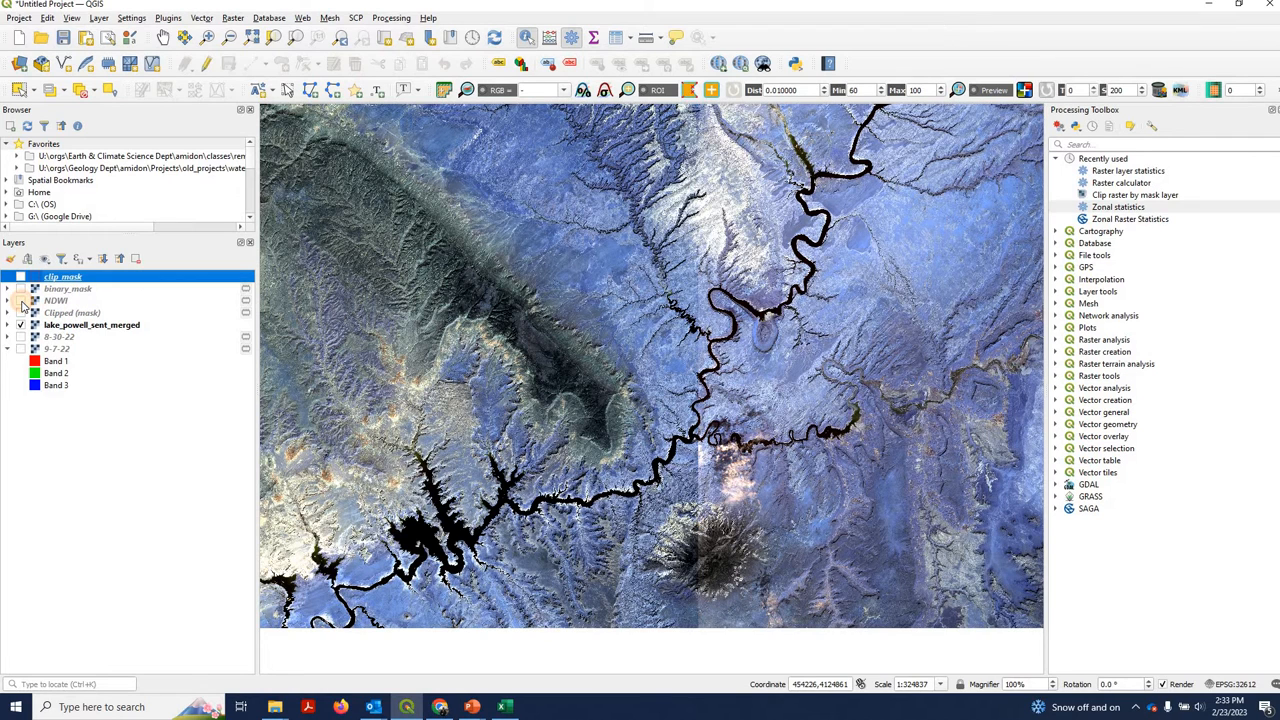
pyautogui.click(20, 300)
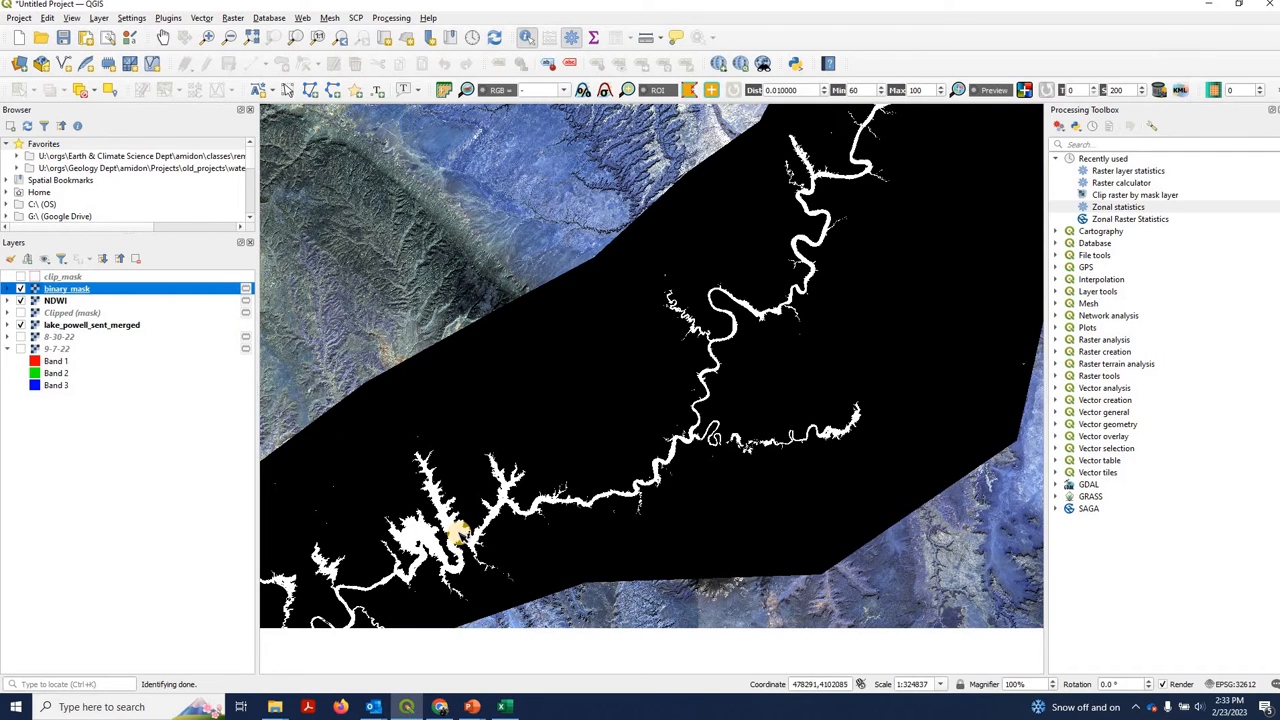
pyautogui.click(398, 420)
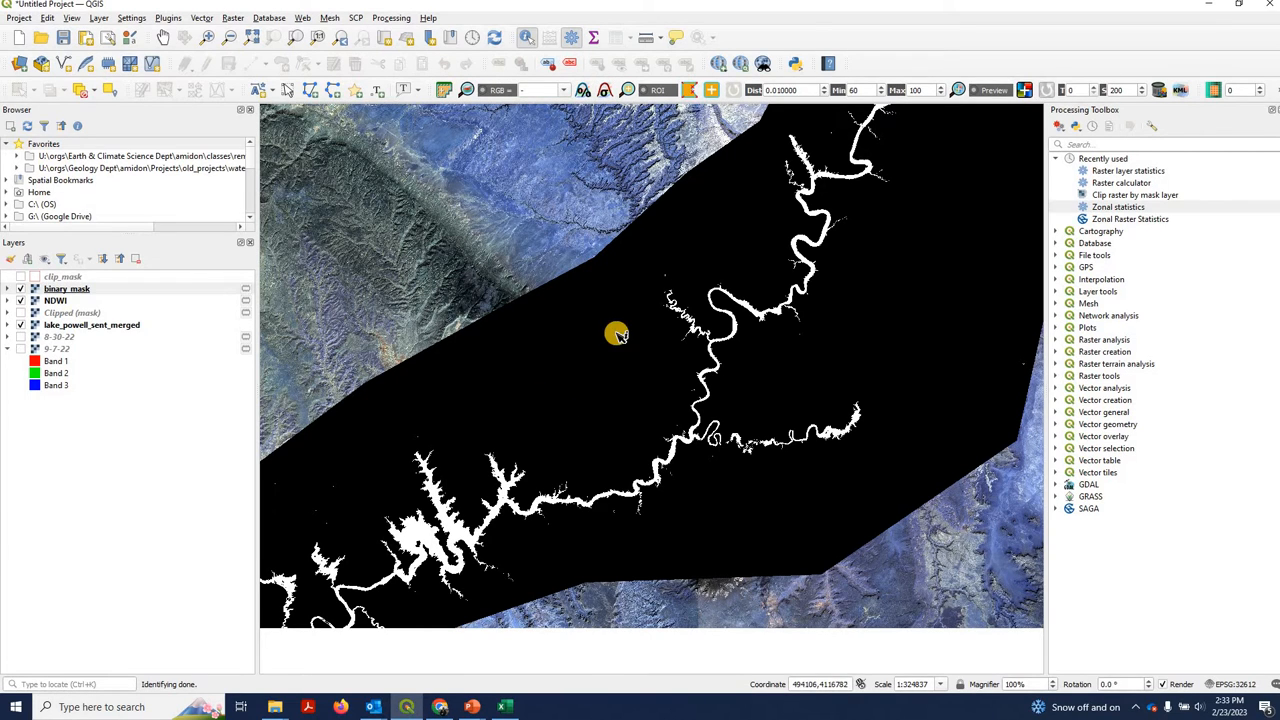
pyautogui.moveTo(496, 590)
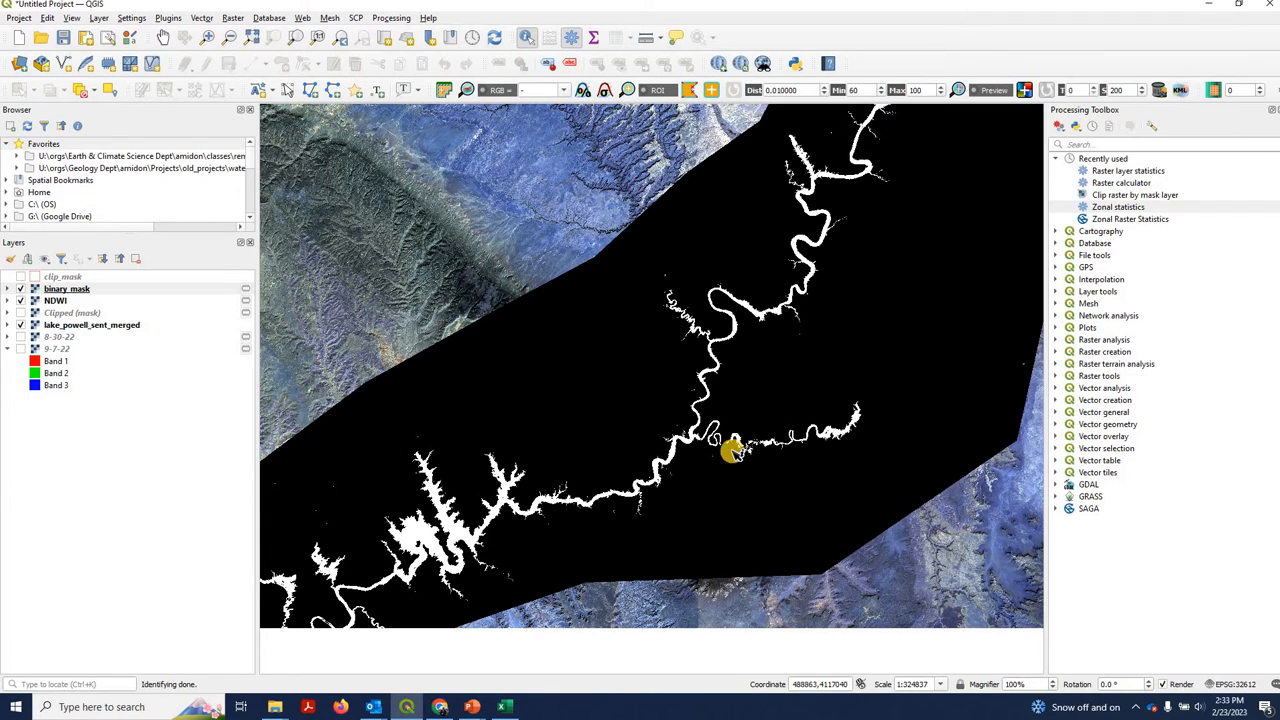
pyautogui.moveTo(596, 482)
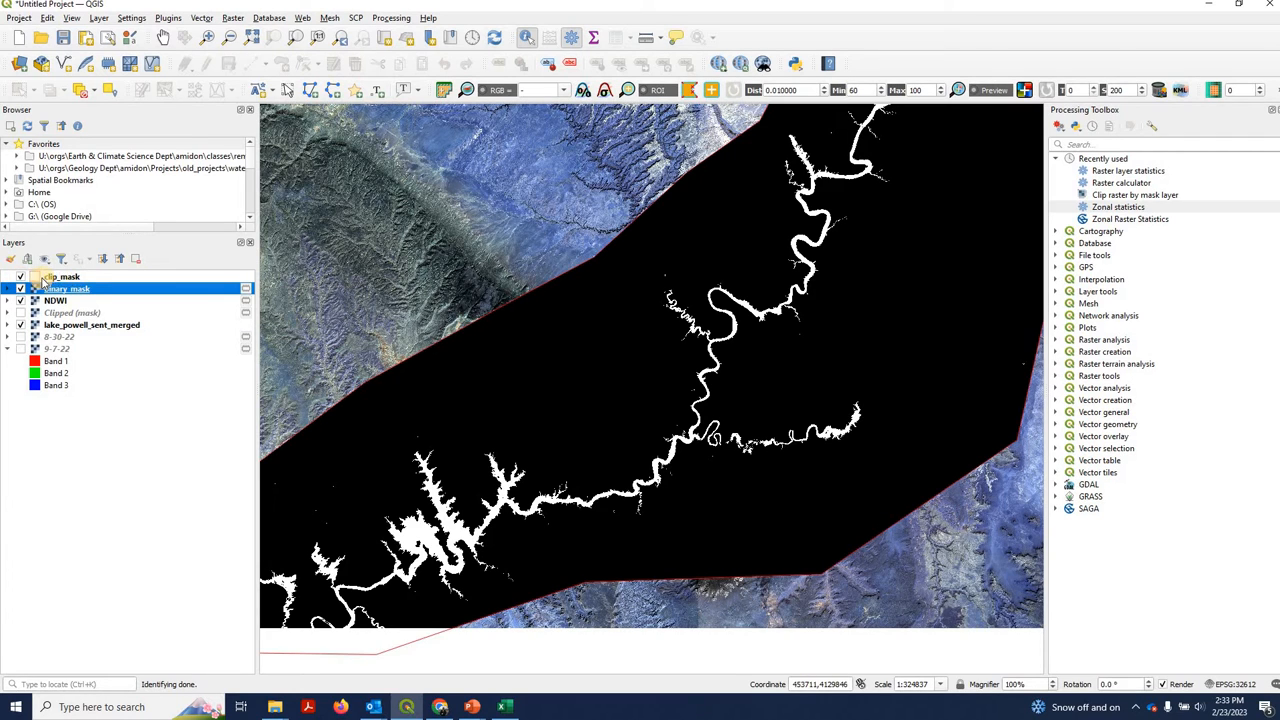
pyautogui.click(62, 276)
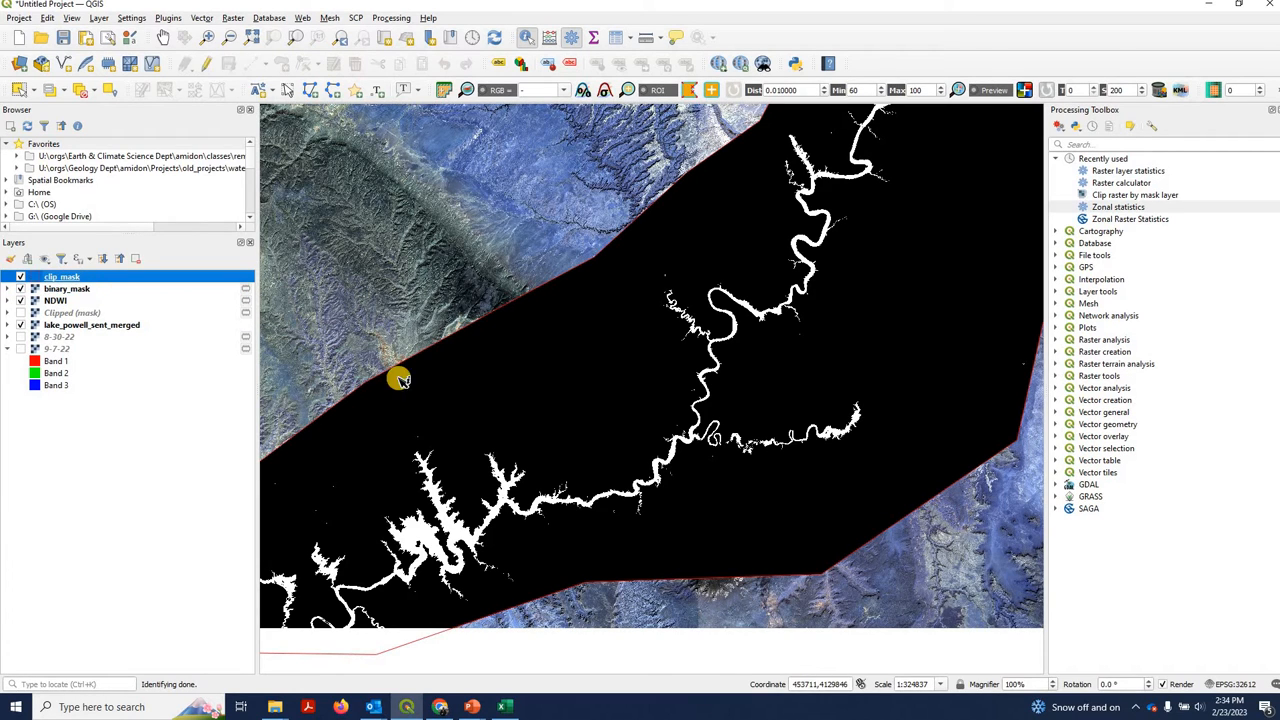
pyautogui.moveTo(688, 452)
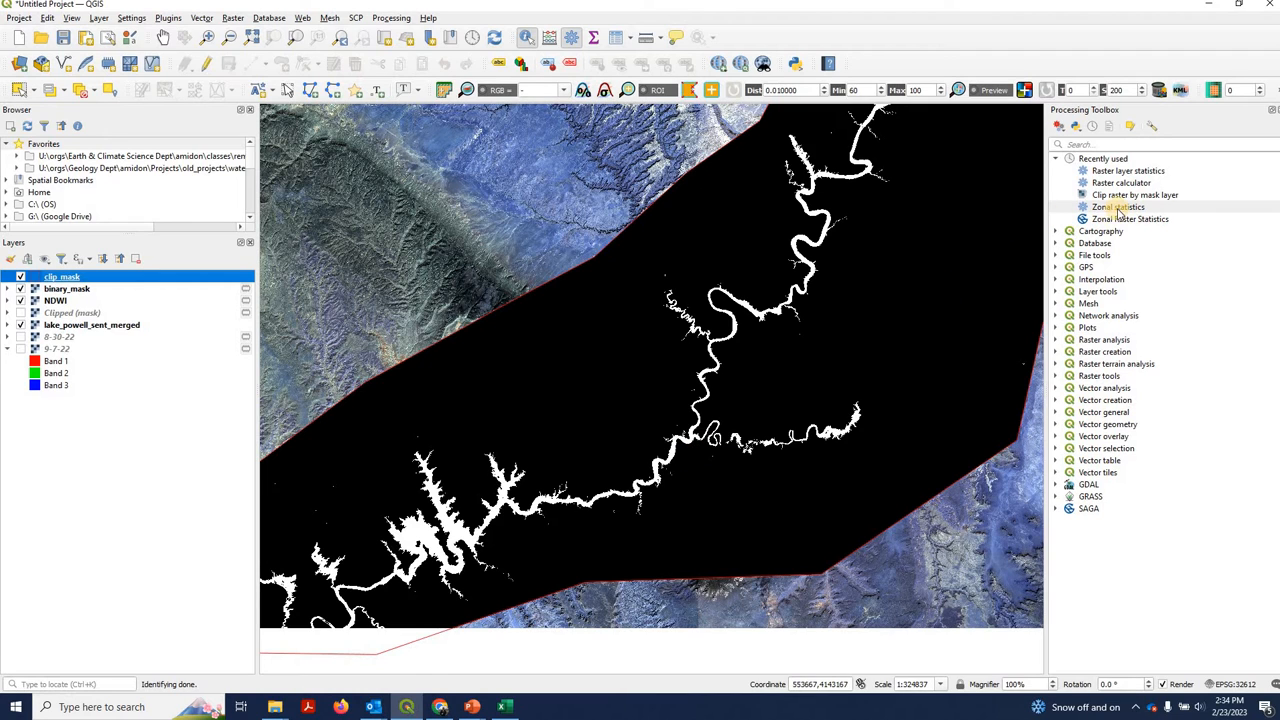
pyautogui.moveTo(1120, 206)
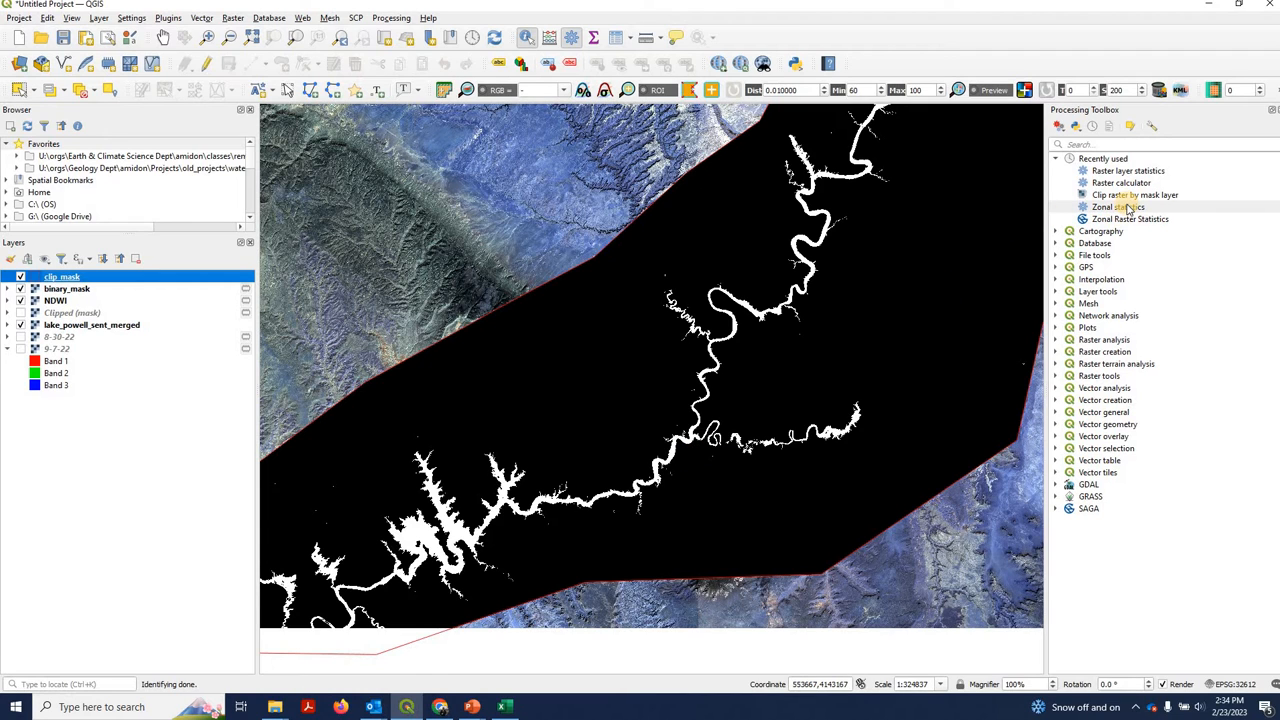
# - Run Zonal Statistics on binary_mask within the clip mask polygon, calculating Count, Sum and Mean
pyautogui.doubleClick(1116, 206)
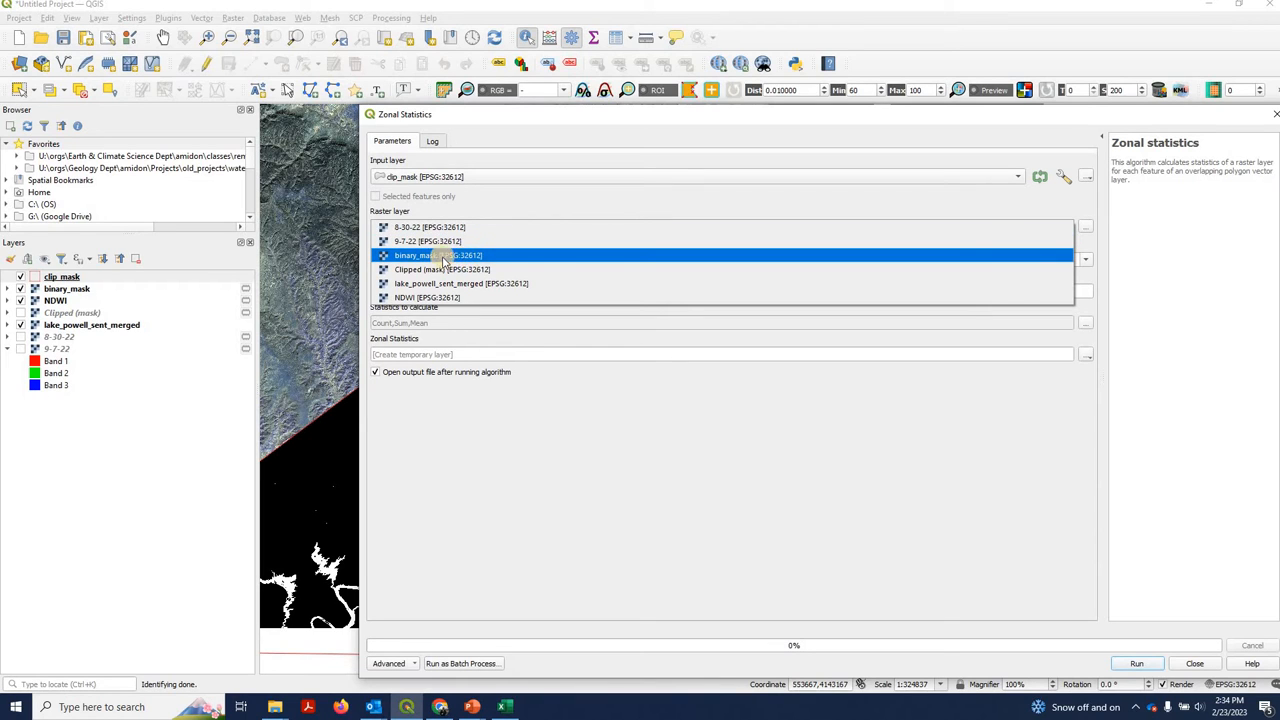
pyautogui.click(440, 256)
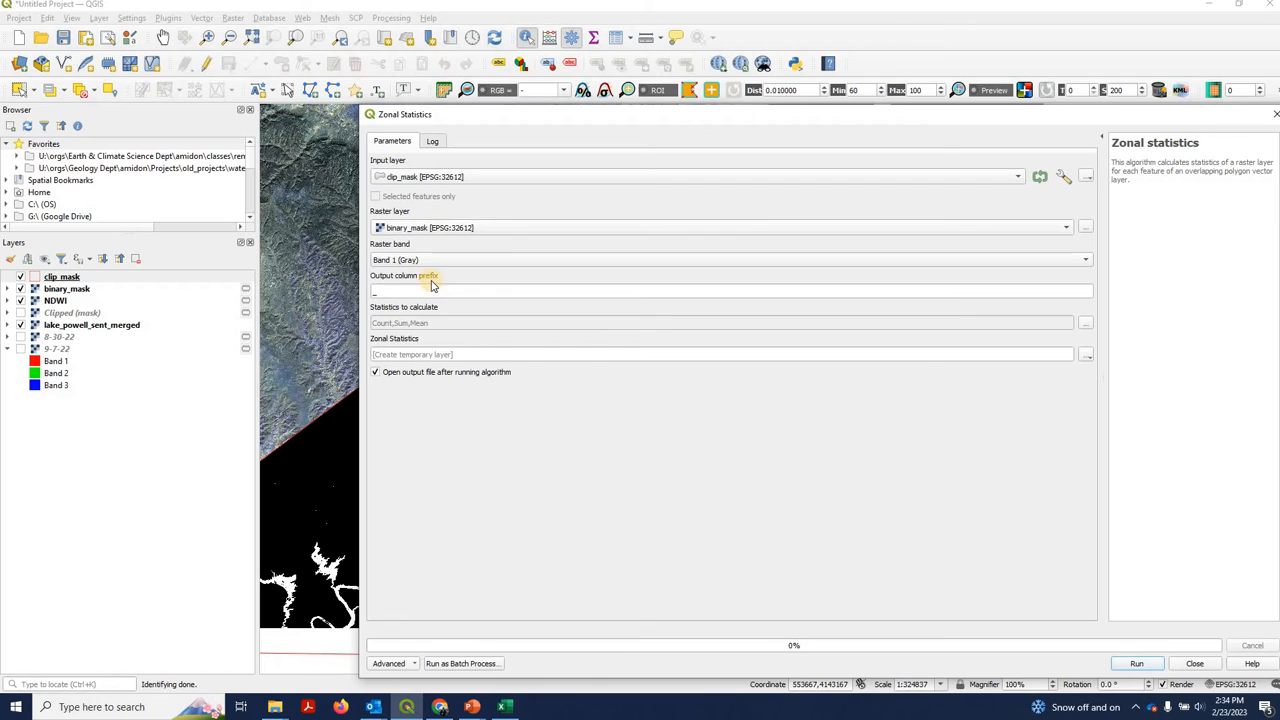
pyautogui.moveTo(476, 322)
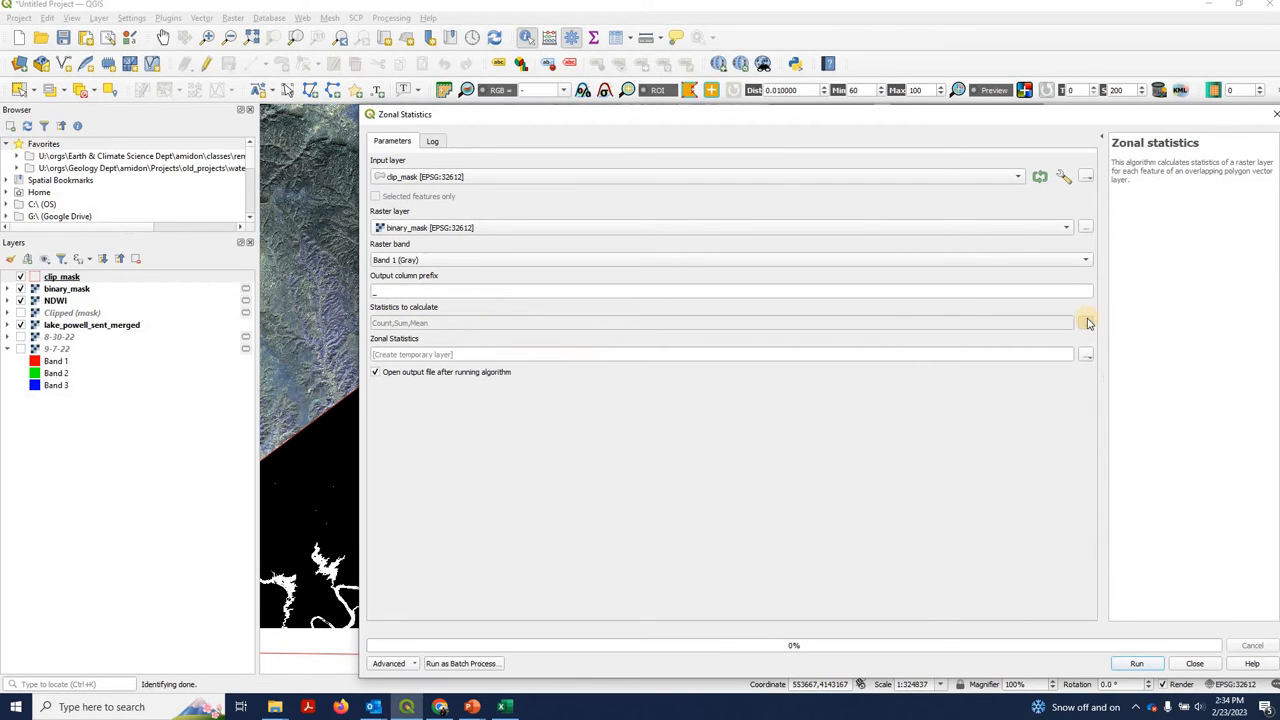
pyautogui.click(1086, 322)
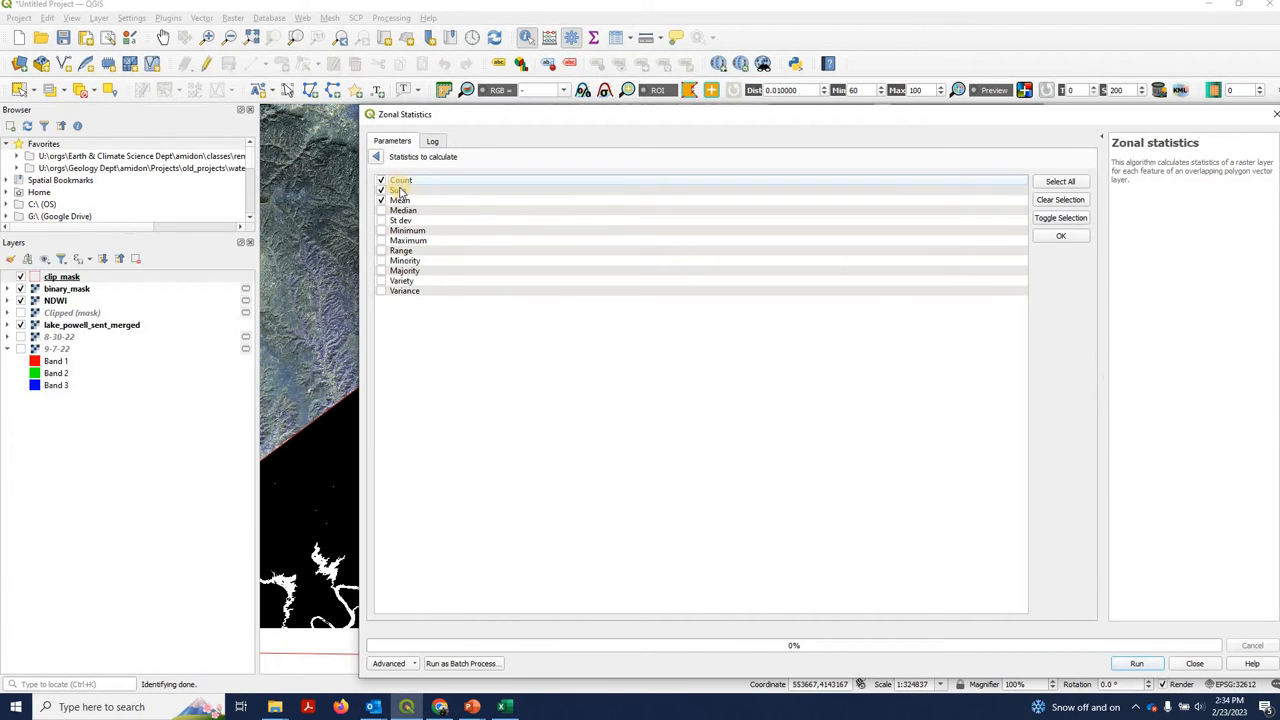
pyautogui.click(382, 190)
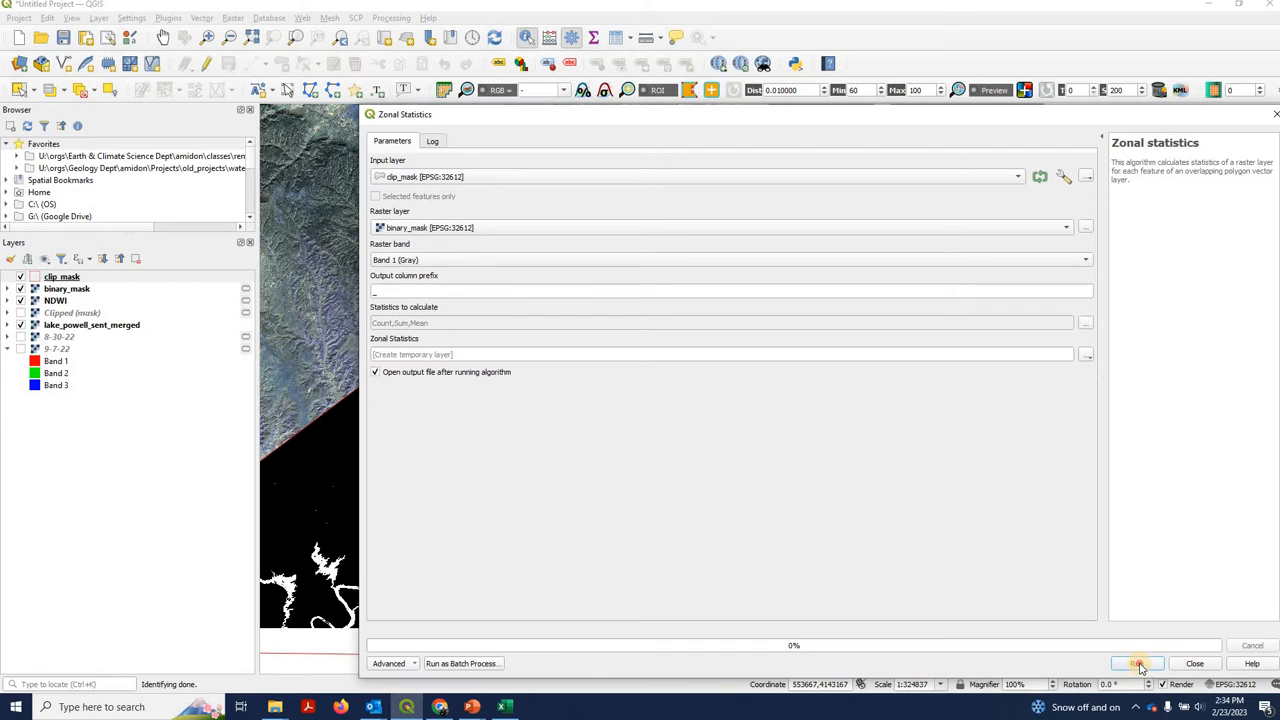
pyautogui.click(1136, 664)
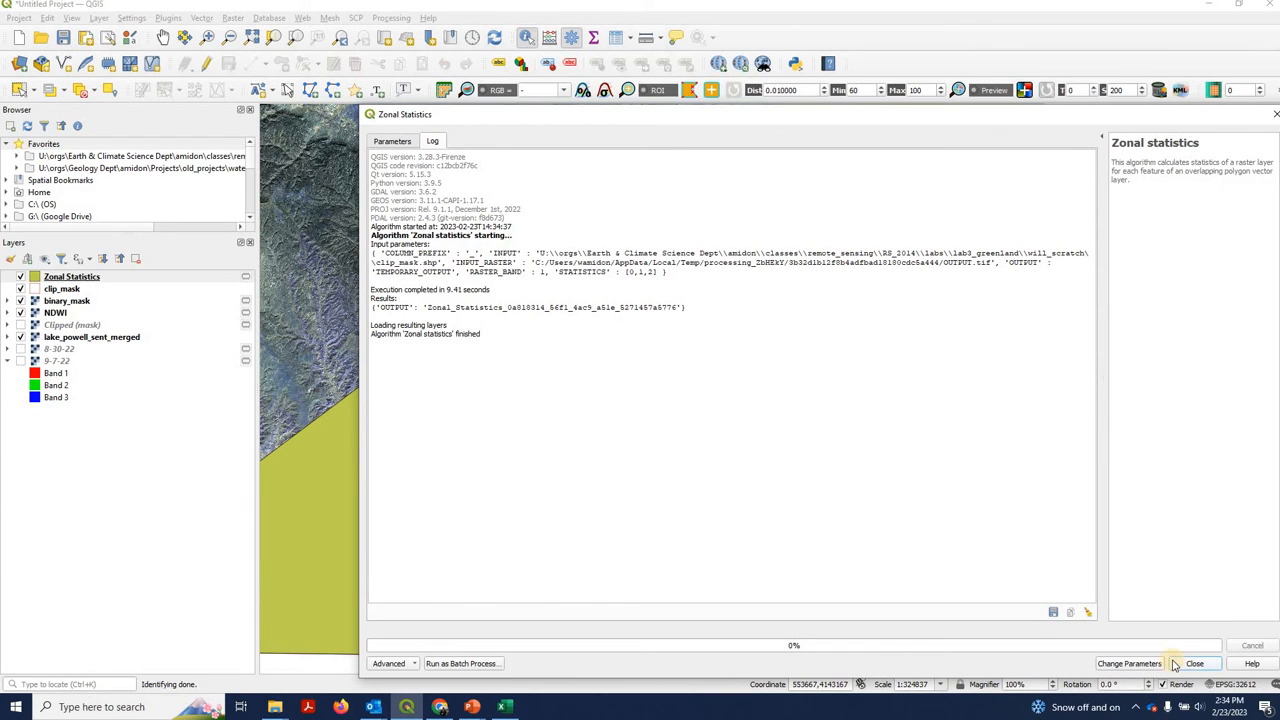
# - Close the Zonal Statistics dialog and show the context menu of the new Zonal Statistics layer
pyautogui.click(1194, 664)
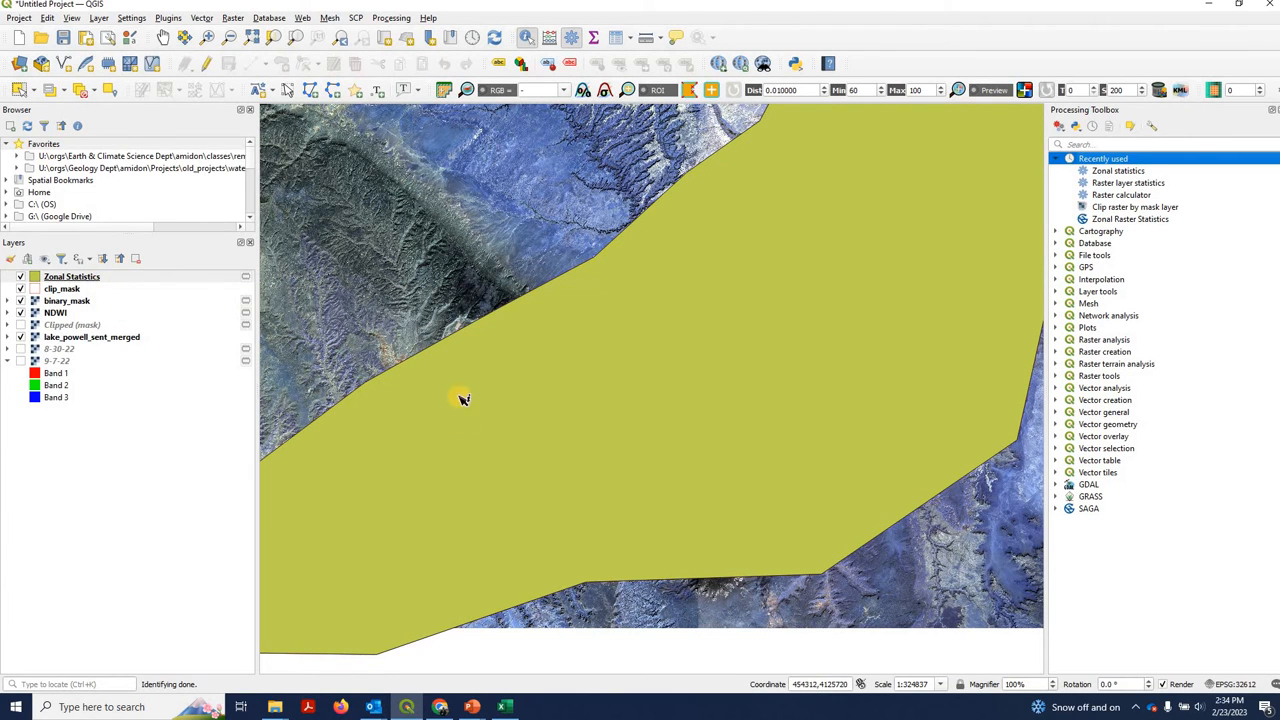
pyautogui.moveTo(602, 420)
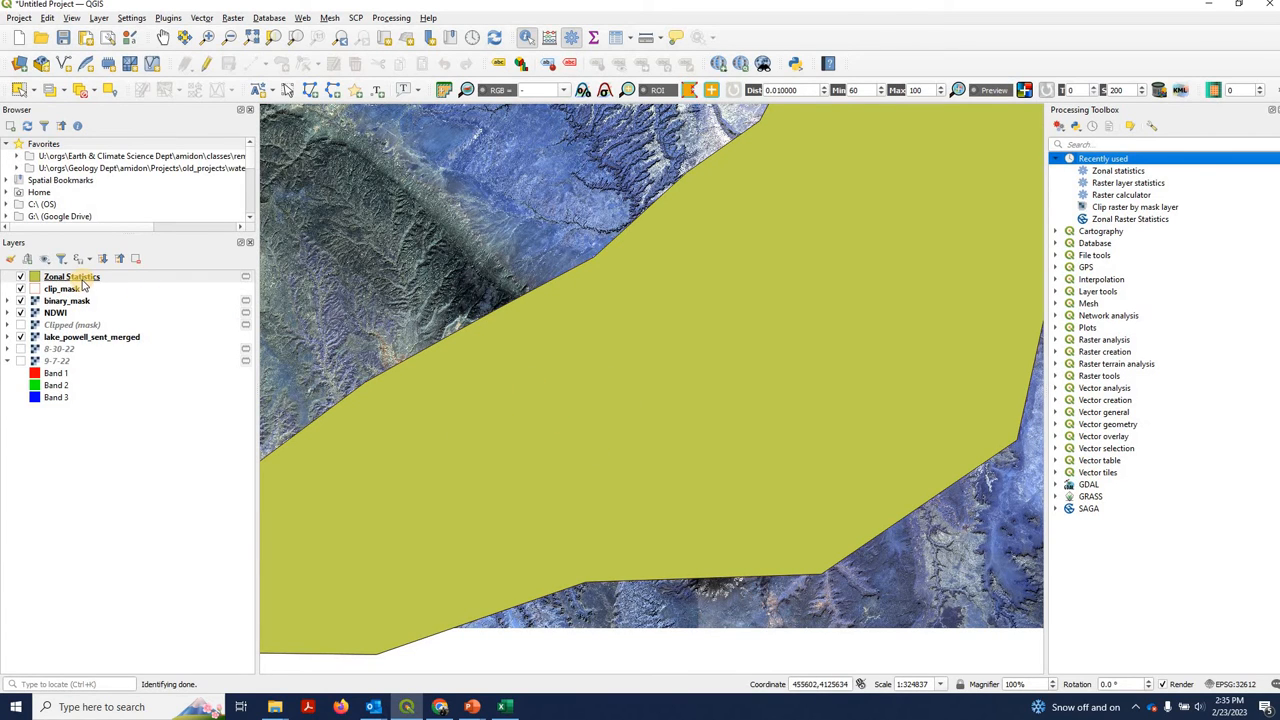
pyautogui.rightClick(72, 276)
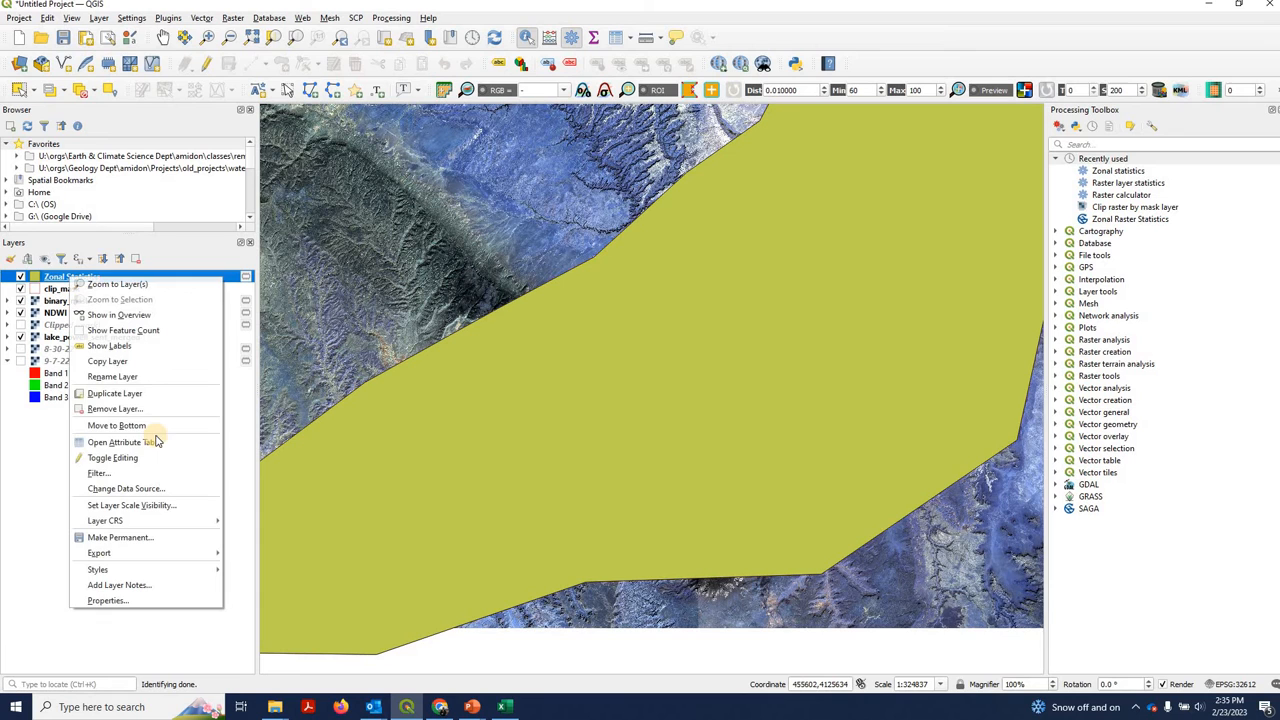
pyautogui.click(118, 442)
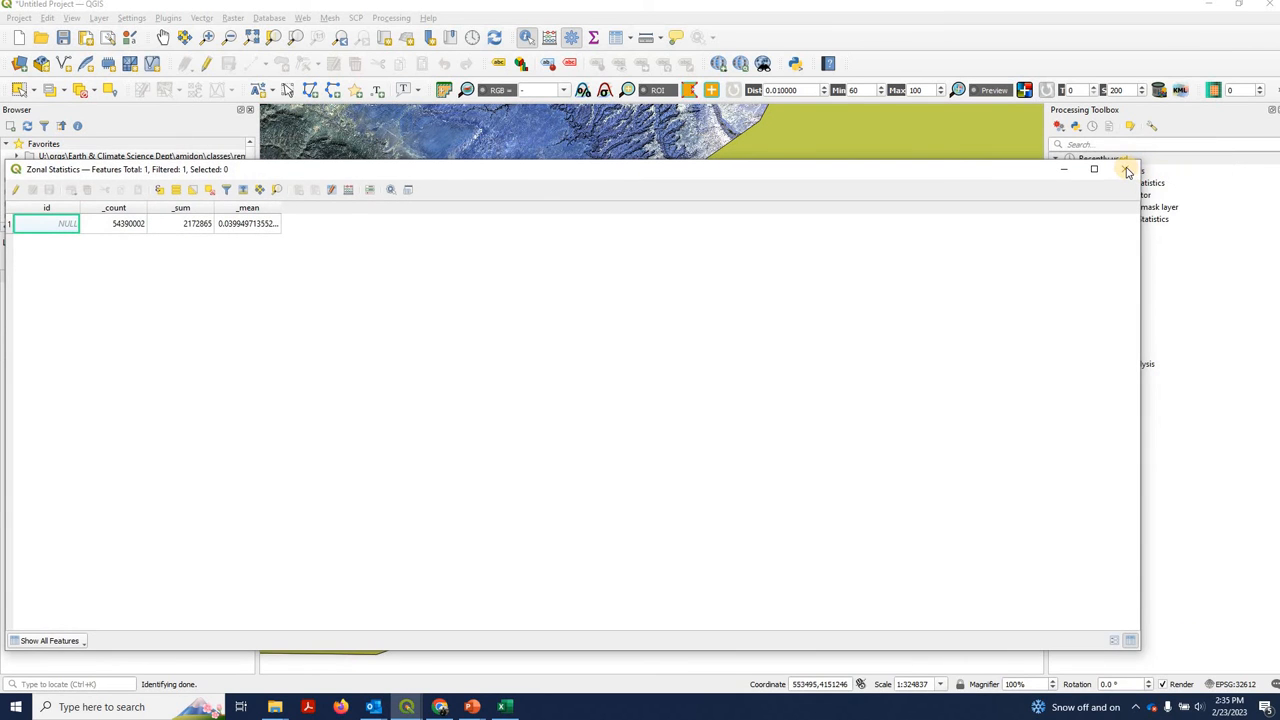
pyautogui.click(1128, 168)
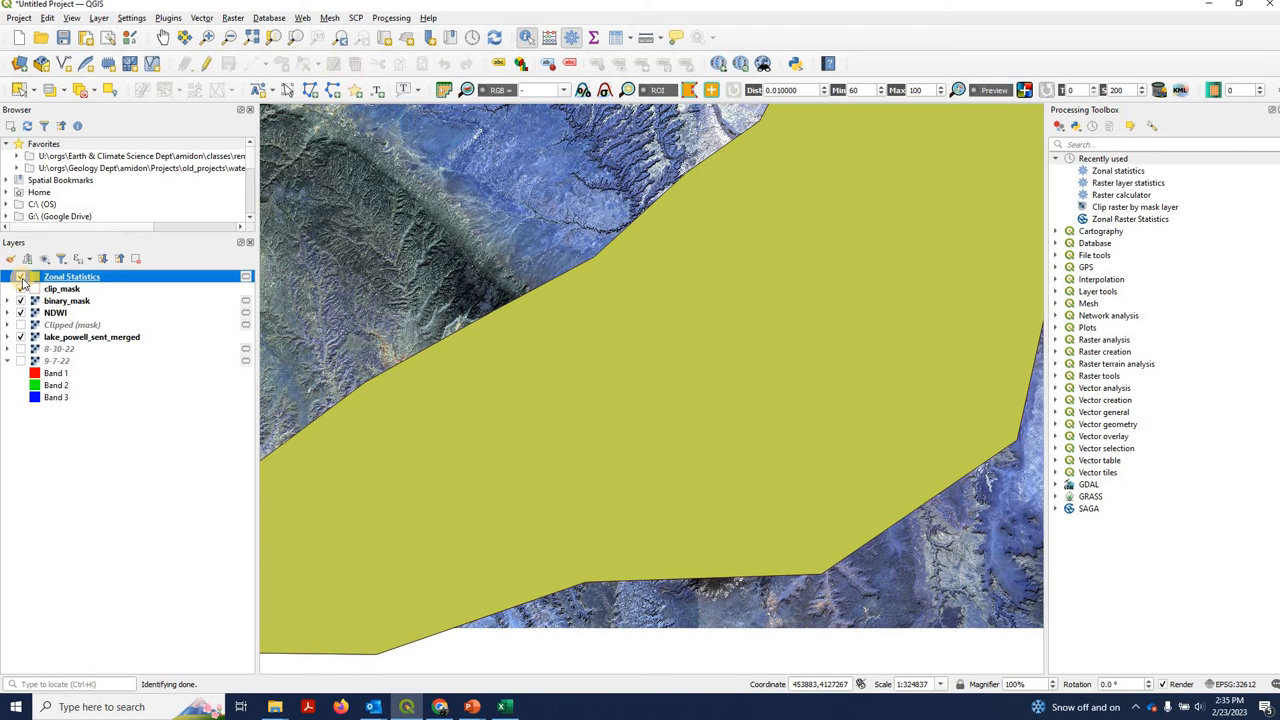
# - Hide the Zonal Statistics polygon and select the Raster layer statistics tool
pyautogui.click(20, 276)
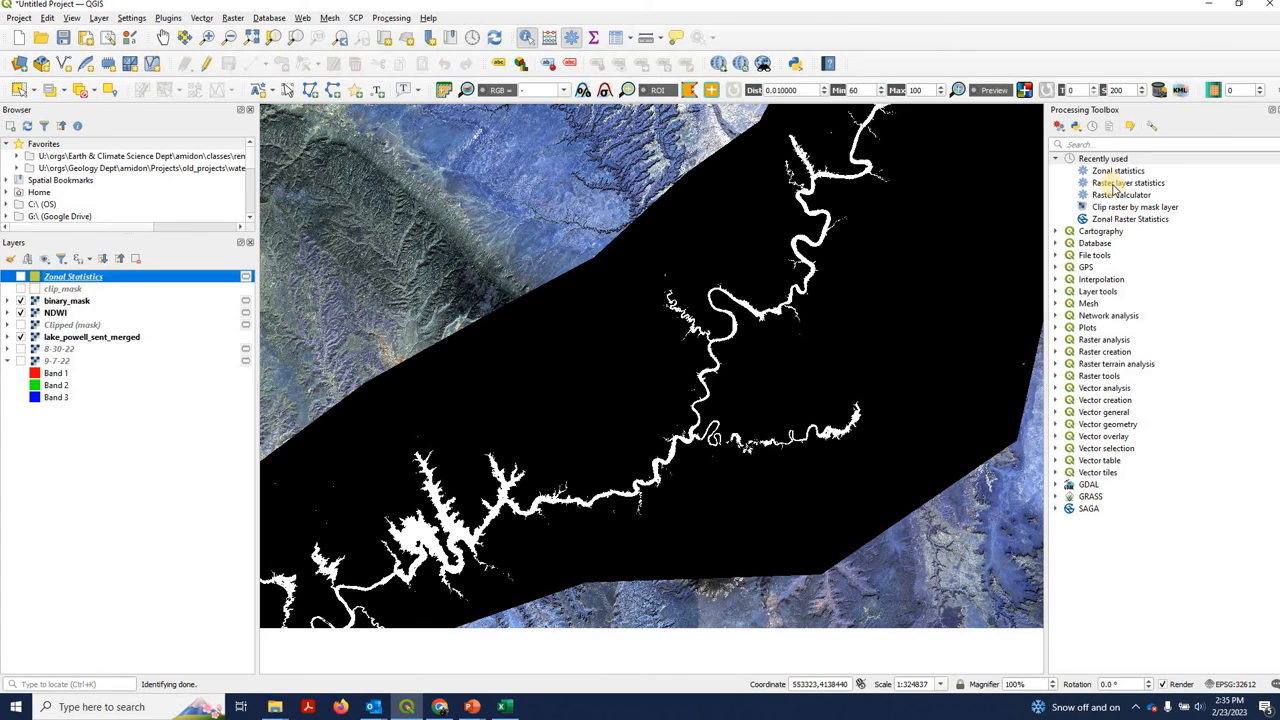
pyautogui.click(1128, 184)
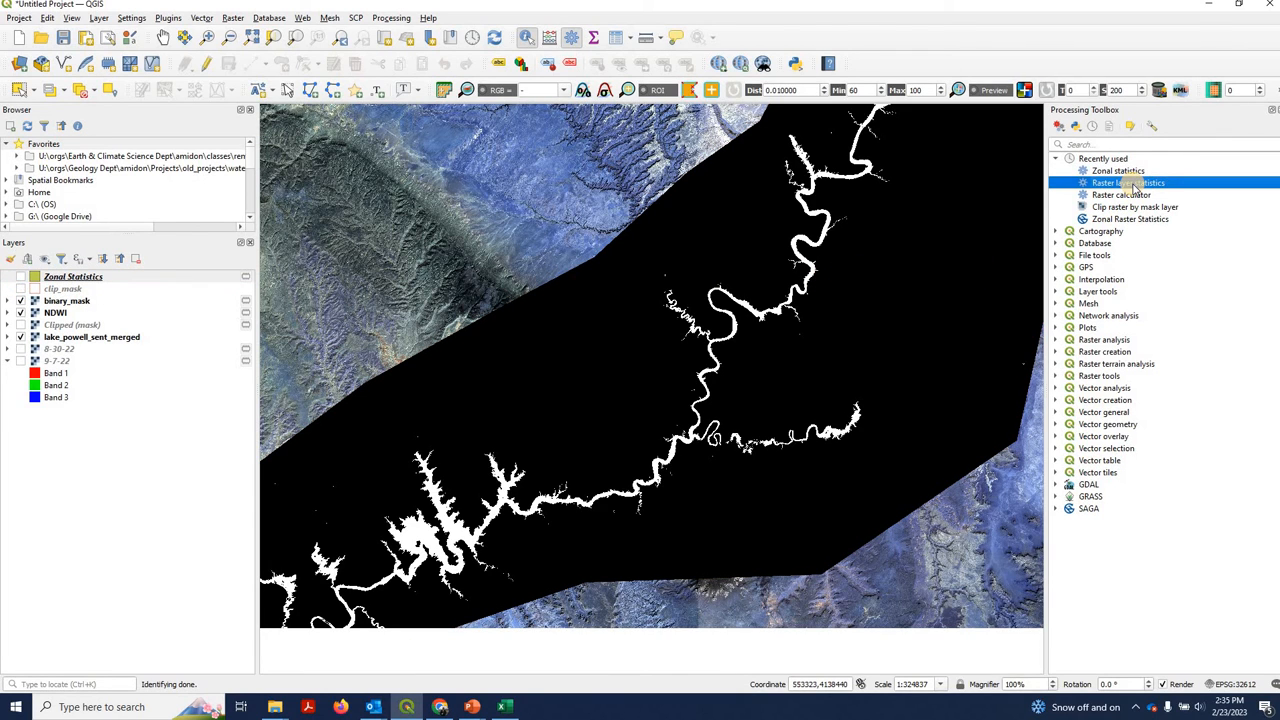
pyautogui.moveTo(1118, 184)
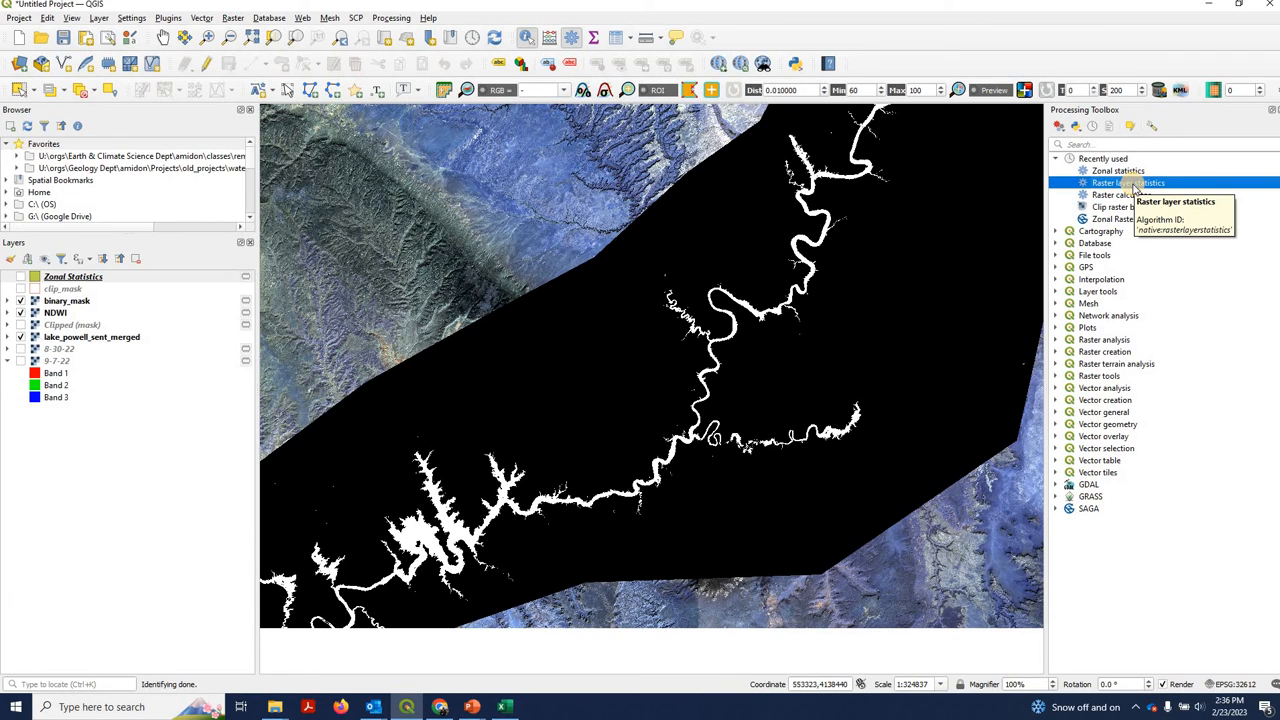
# - Run Raster layer statistics on band 1 of binary_mask and close the tool
pyautogui.doubleClick(1118, 184)
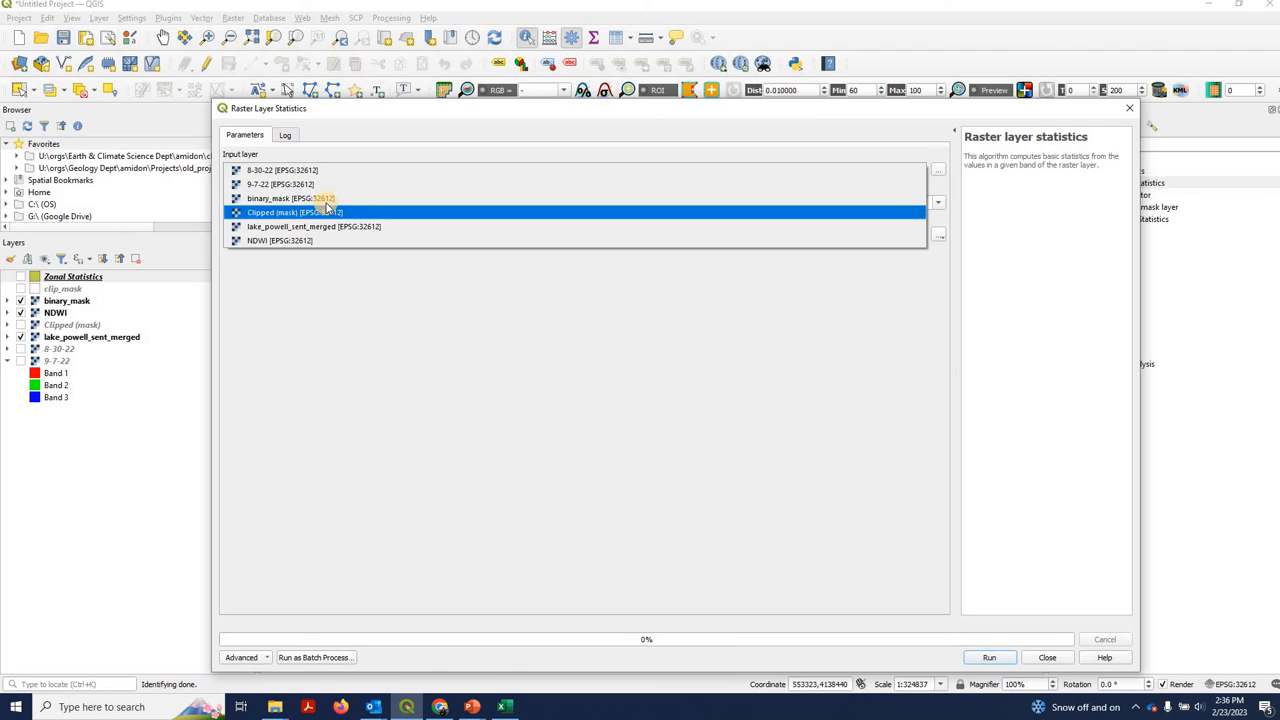
pyautogui.click(280, 198)
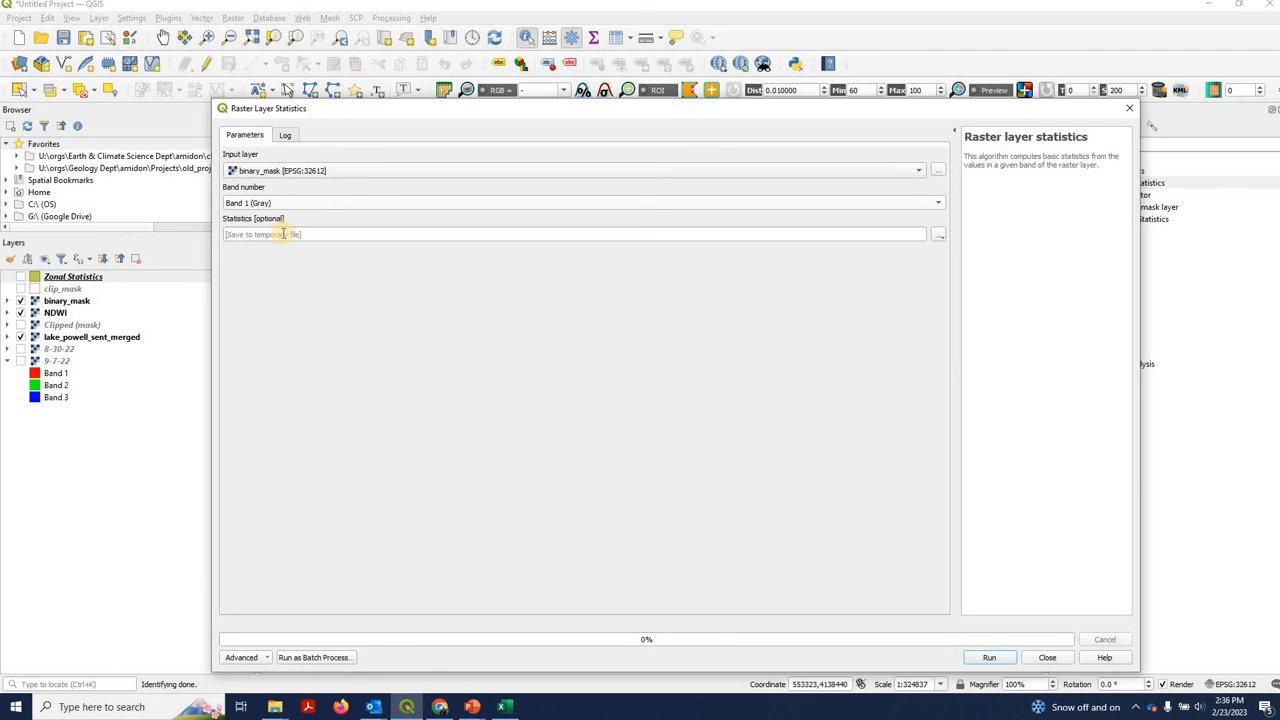
pyautogui.click(988, 656)
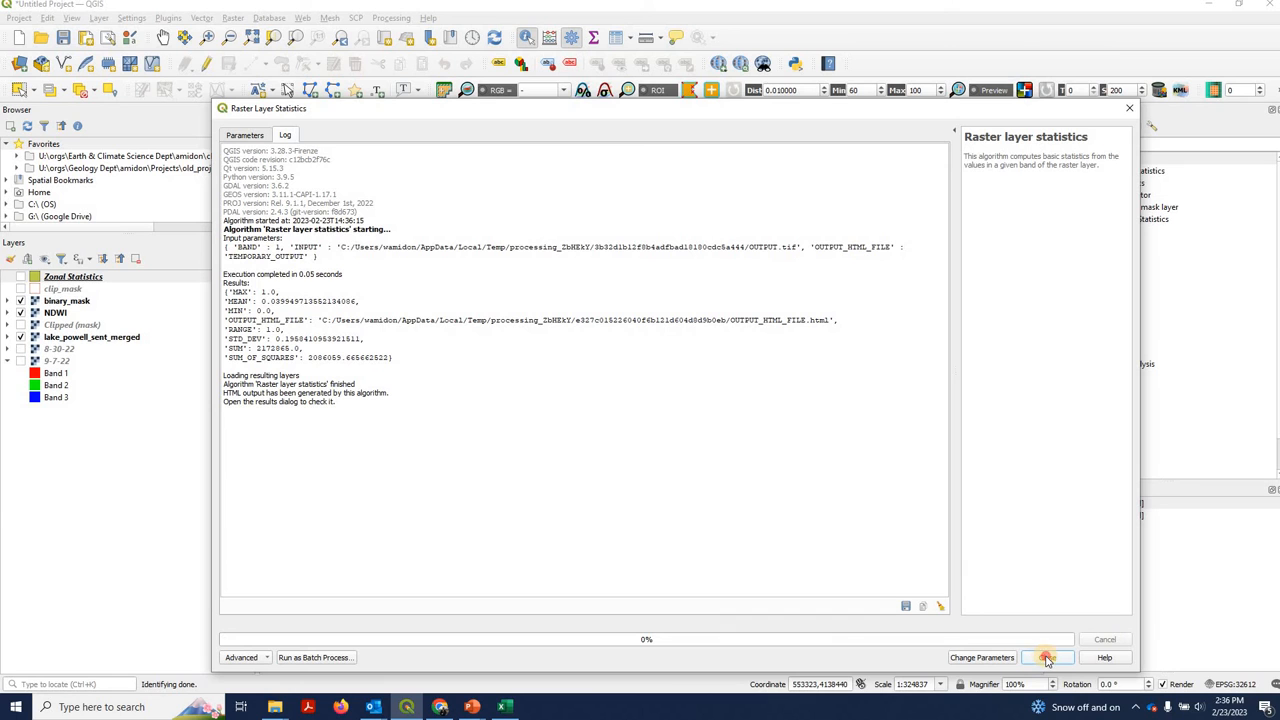
pyautogui.click(1048, 656)
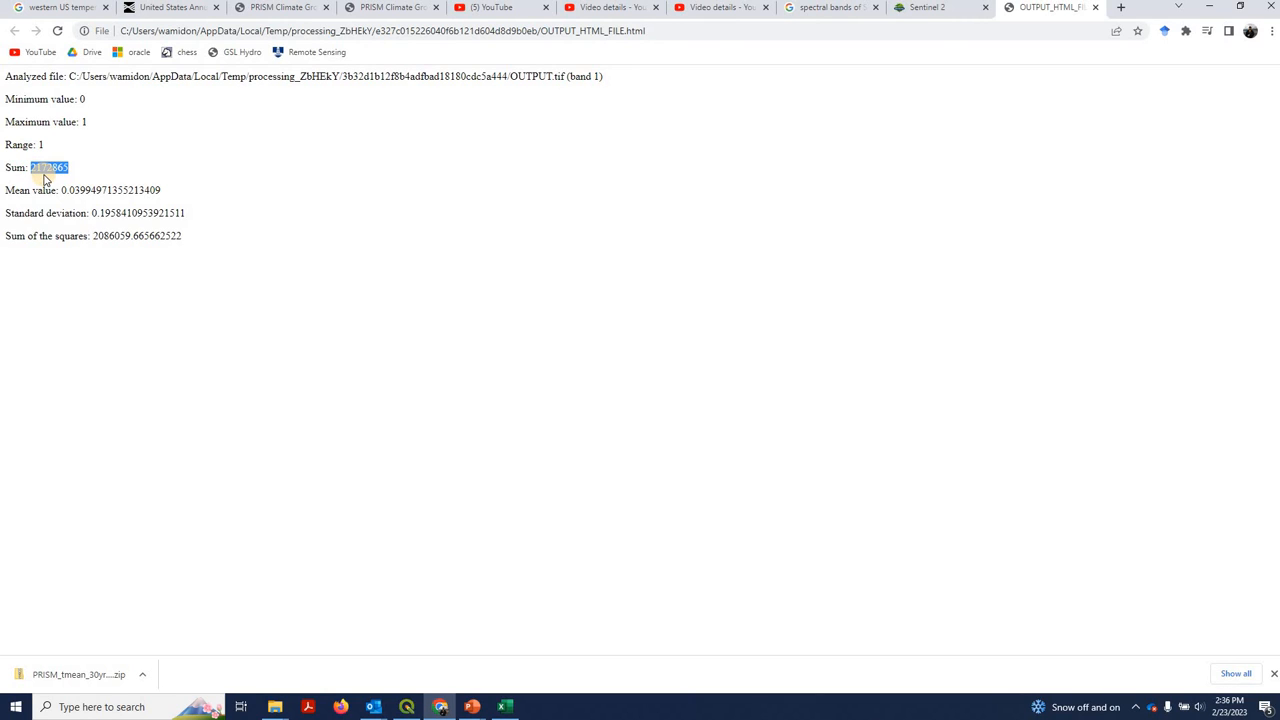
pyautogui.moveTo(224, 148)
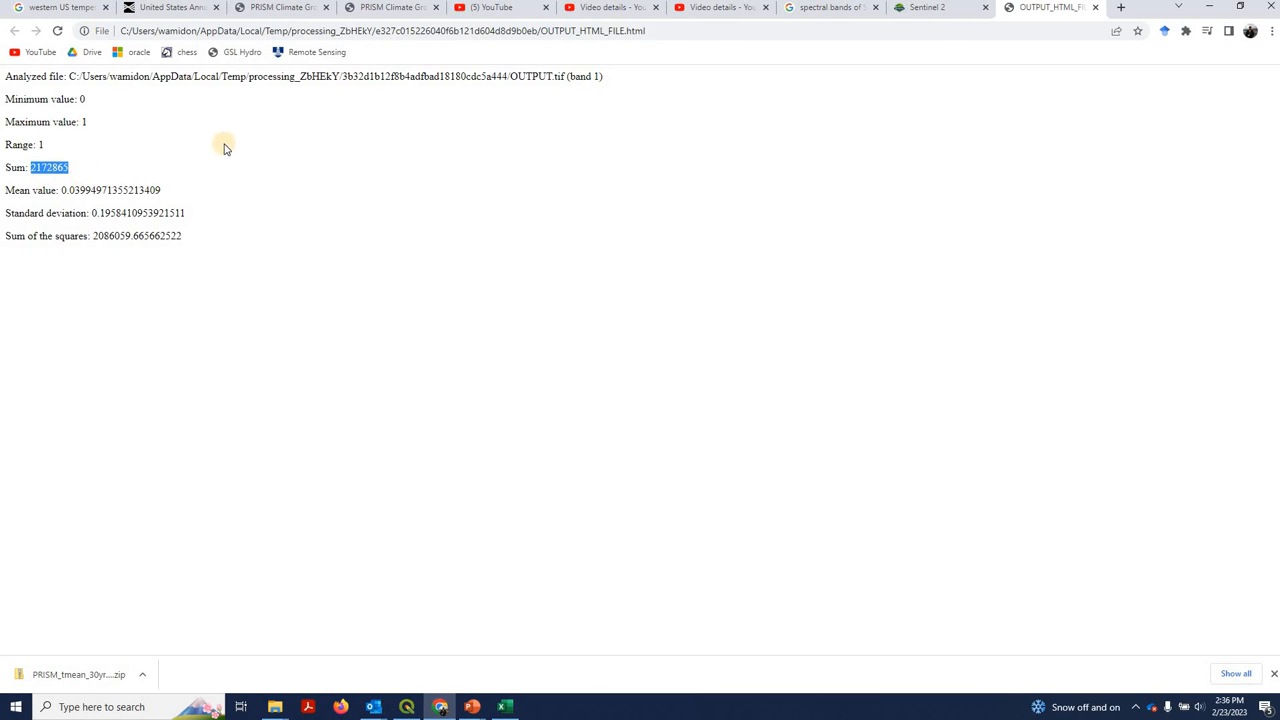